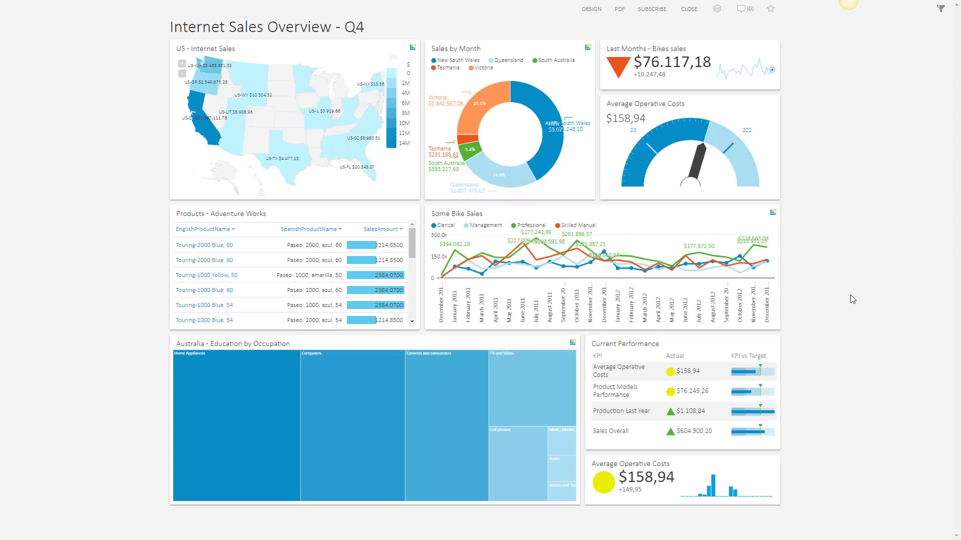
Step: Switch the dashboard into design mode and add an empty Column Chart tile (Tile 13)
left_click(590, 9)
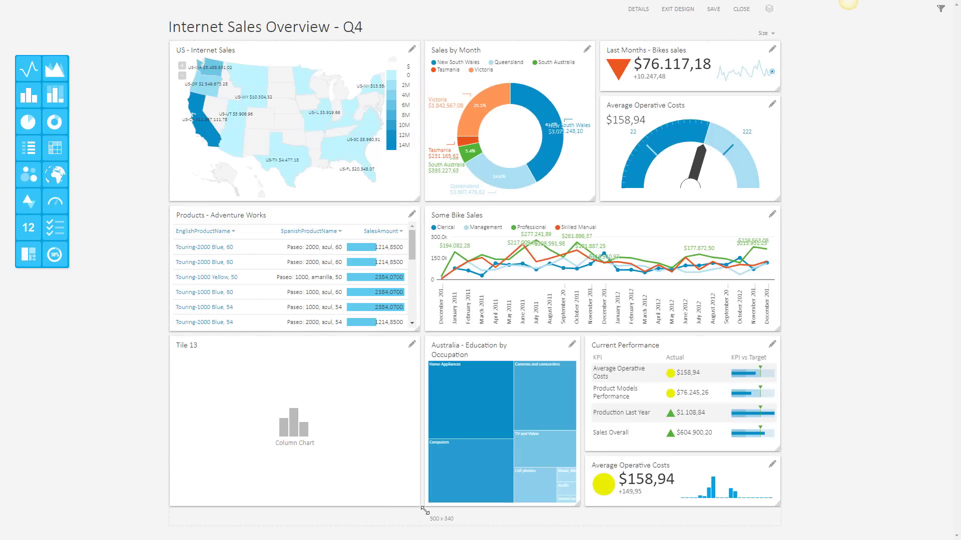
Step: Bind Tile 13 to the existing Australia bikes analysis so it charts sales by customer occupation
left_click(410, 345)
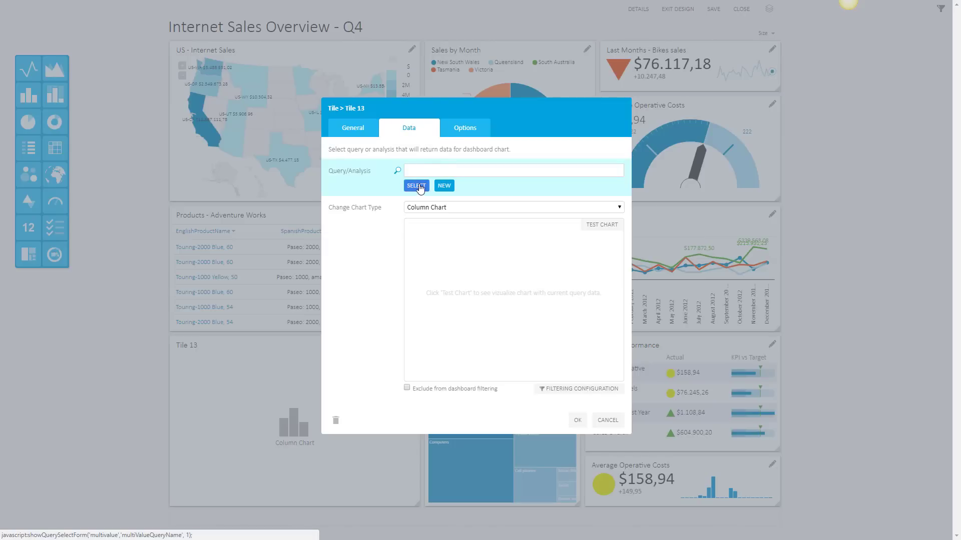
left_click(416, 186)
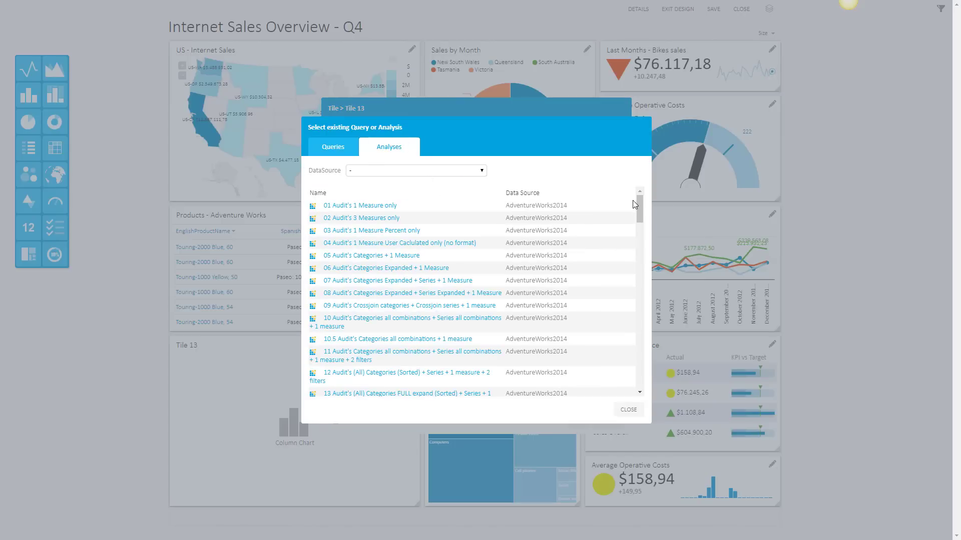
scroll("down", 3)
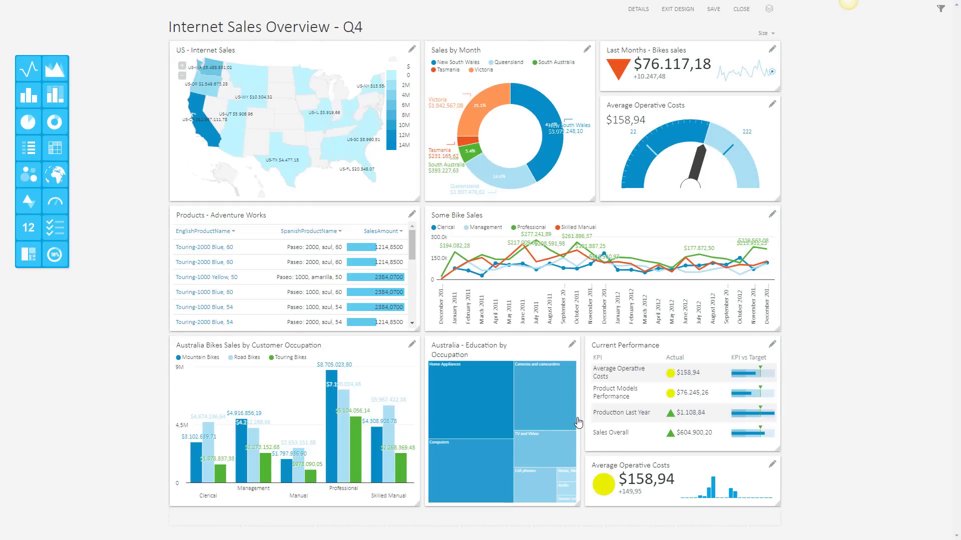
Step: Exit design mode, drill a bar into yearly figures, drill back, and open the chart enlarged
left_click(677, 9)
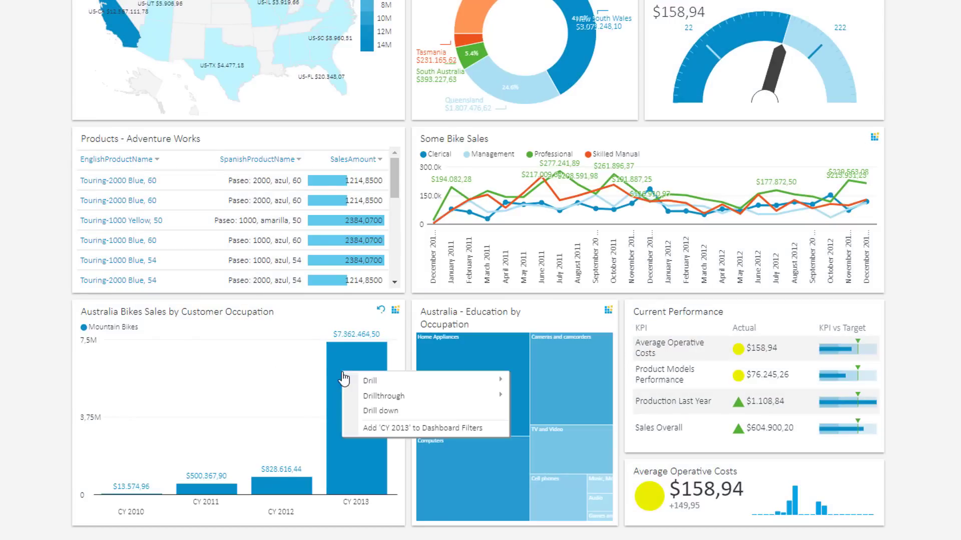
left_click(380, 410)
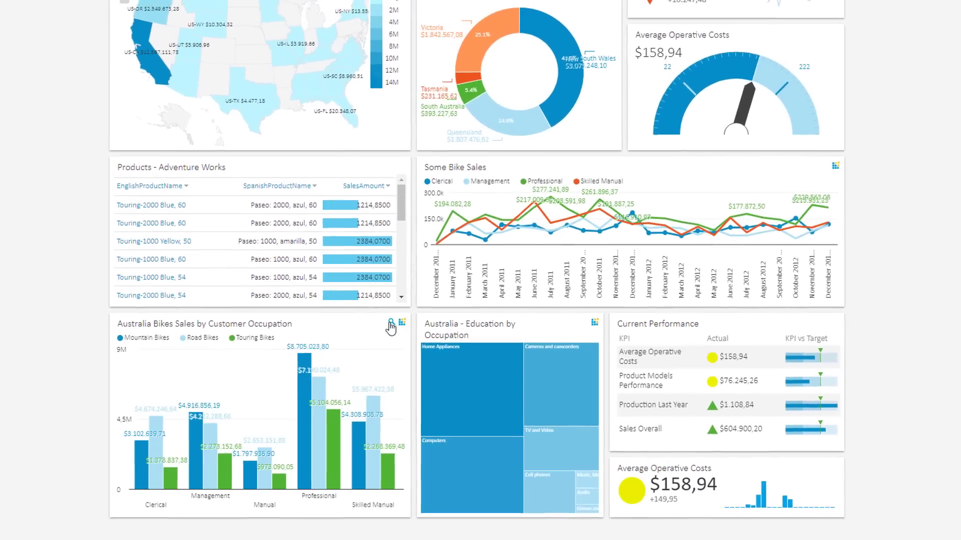
left_click(393, 323)
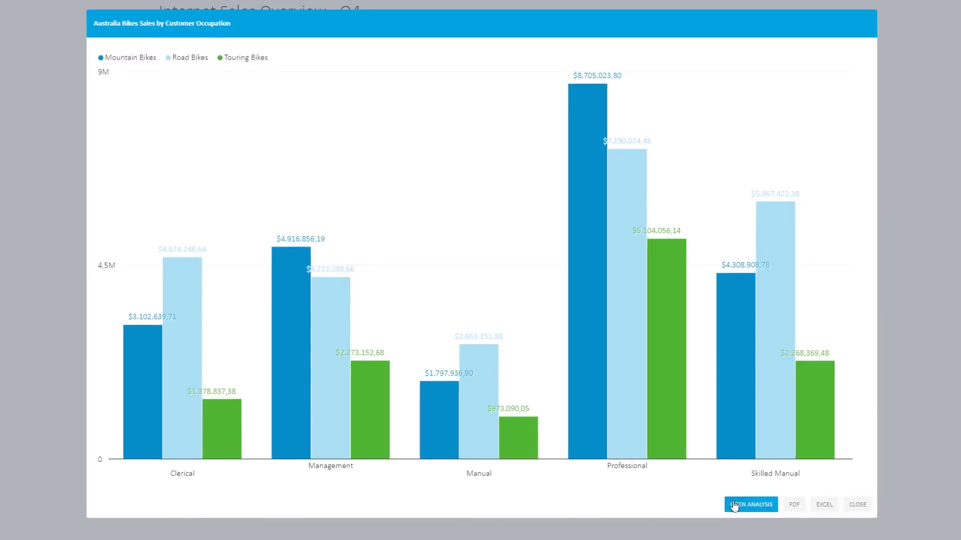